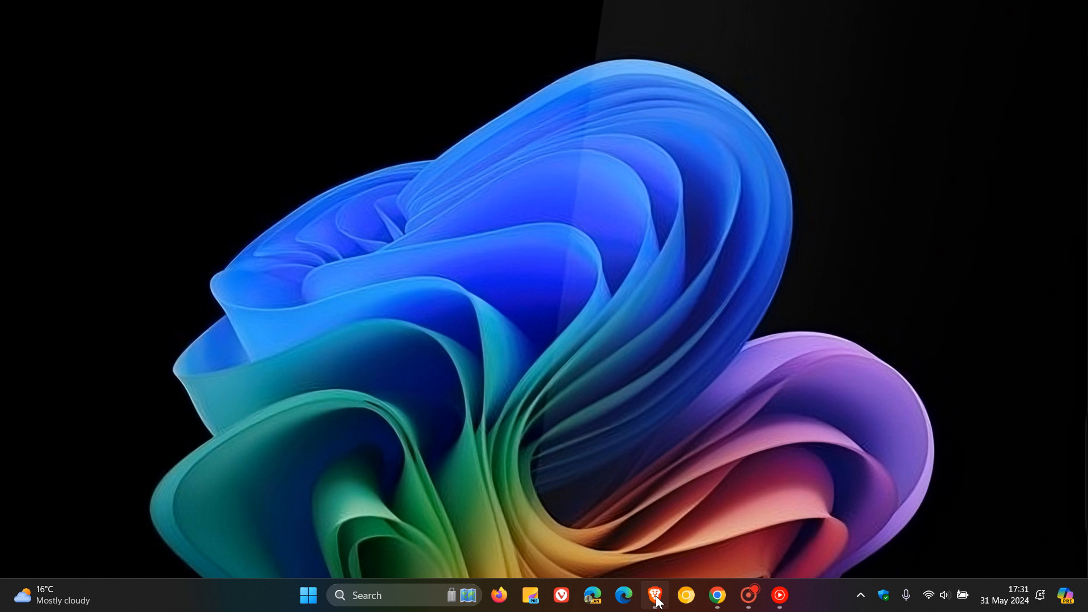
# Restore the Brave window showing the X post about the AmperageKit Recall app
pyautogui.click(656, 594)
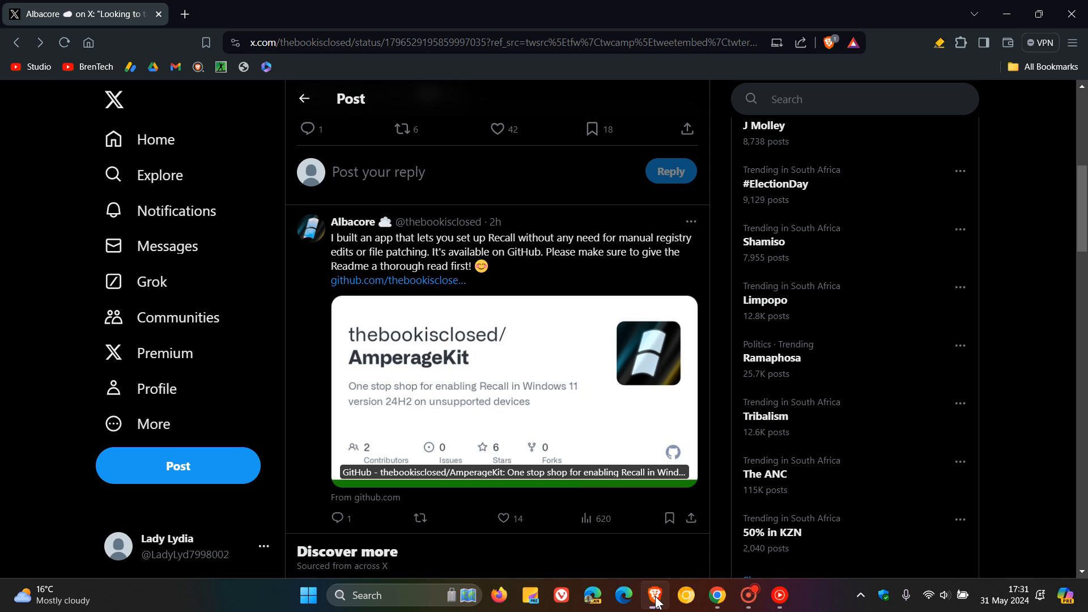
pyautogui.moveTo(419, 256)
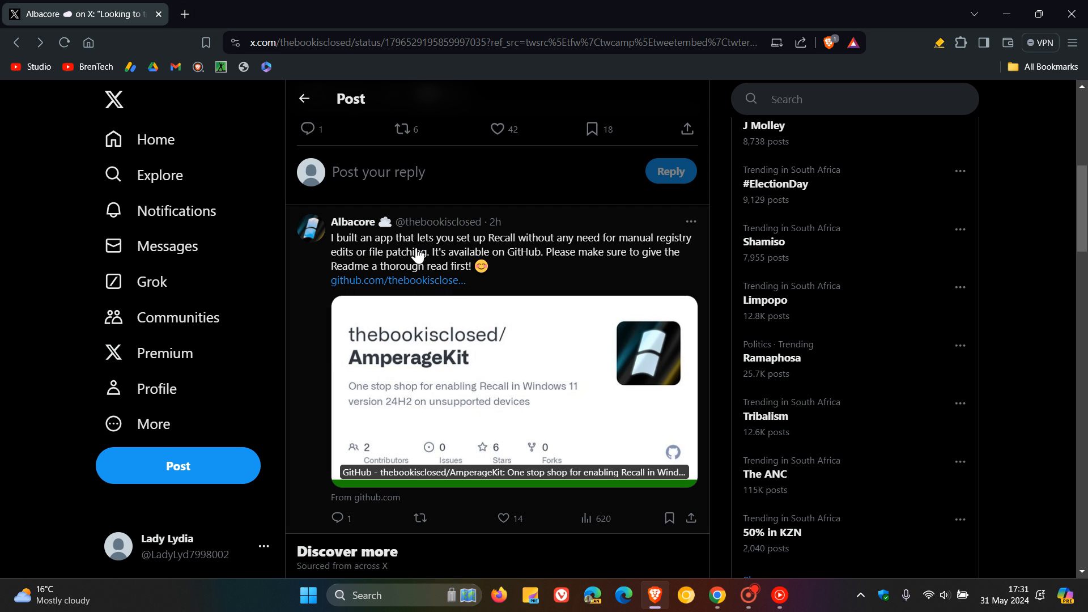
pyautogui.moveTo(593, 255)
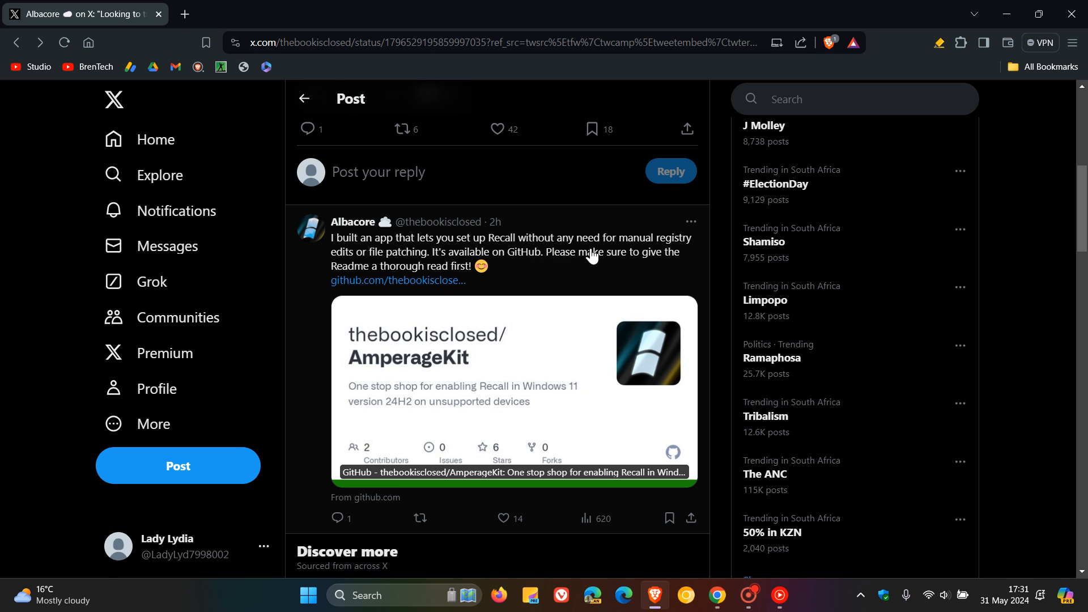
pyautogui.moveTo(375, 273)
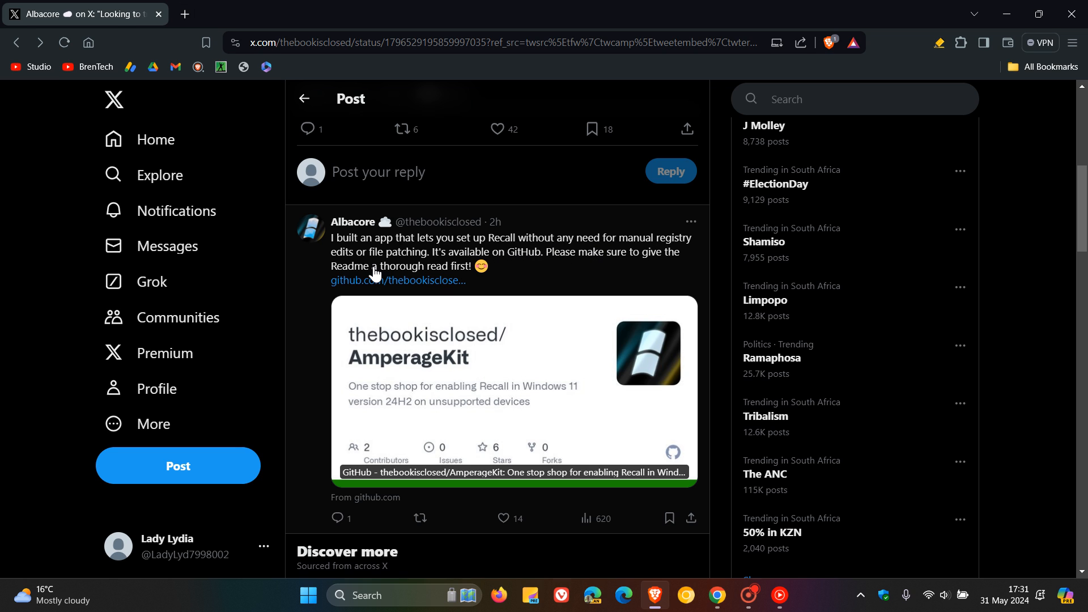
pyautogui.moveTo(559, 350)
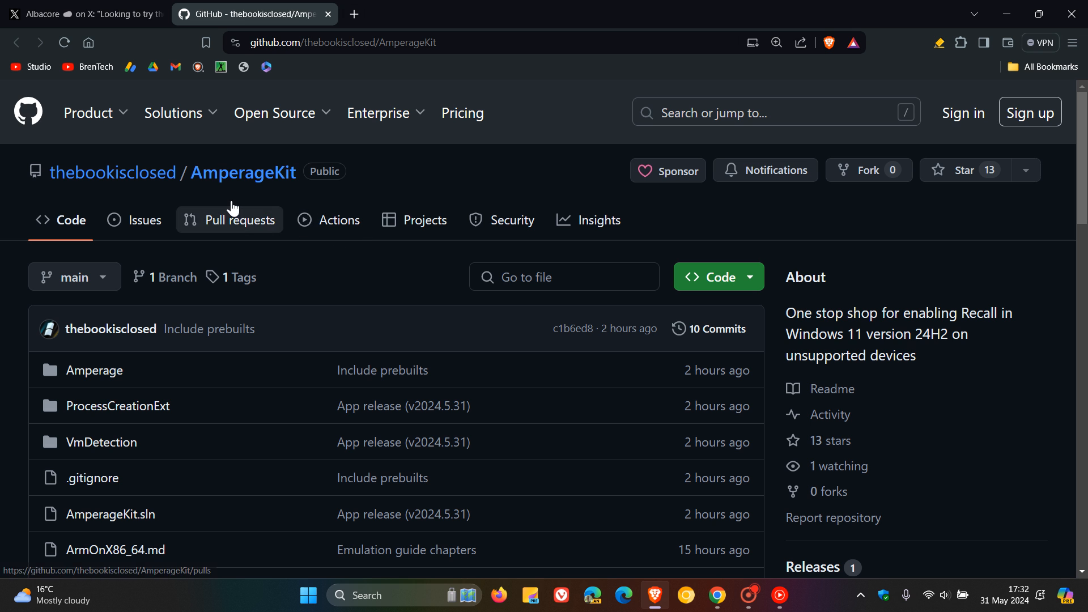
# Scroll the AmperageKit repository page down to the README's Arm64 requirements introduction
pyautogui.scroll(-3)
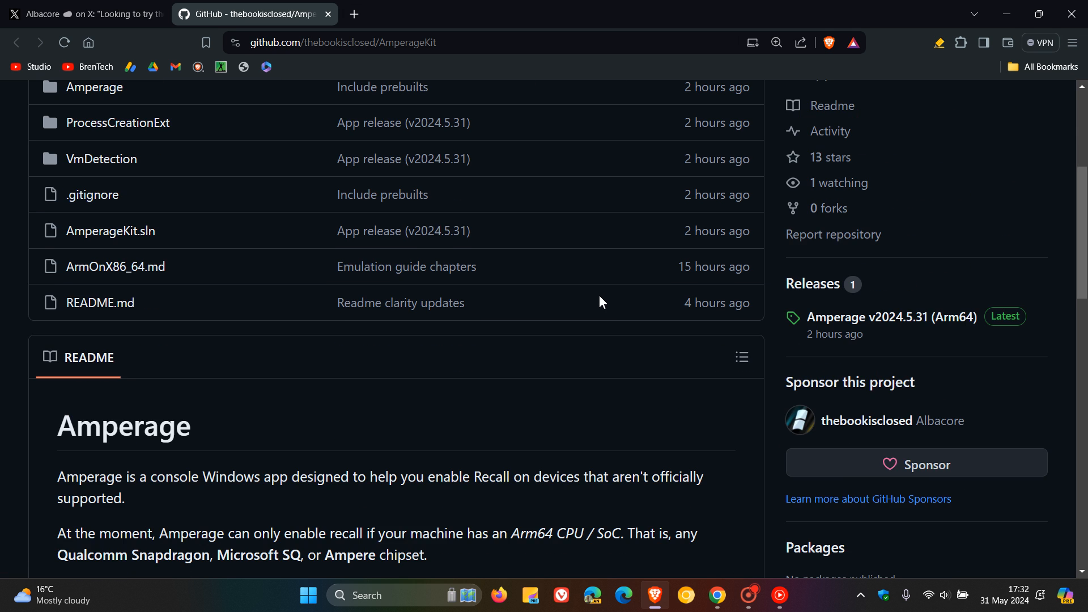
pyautogui.scroll(-3)
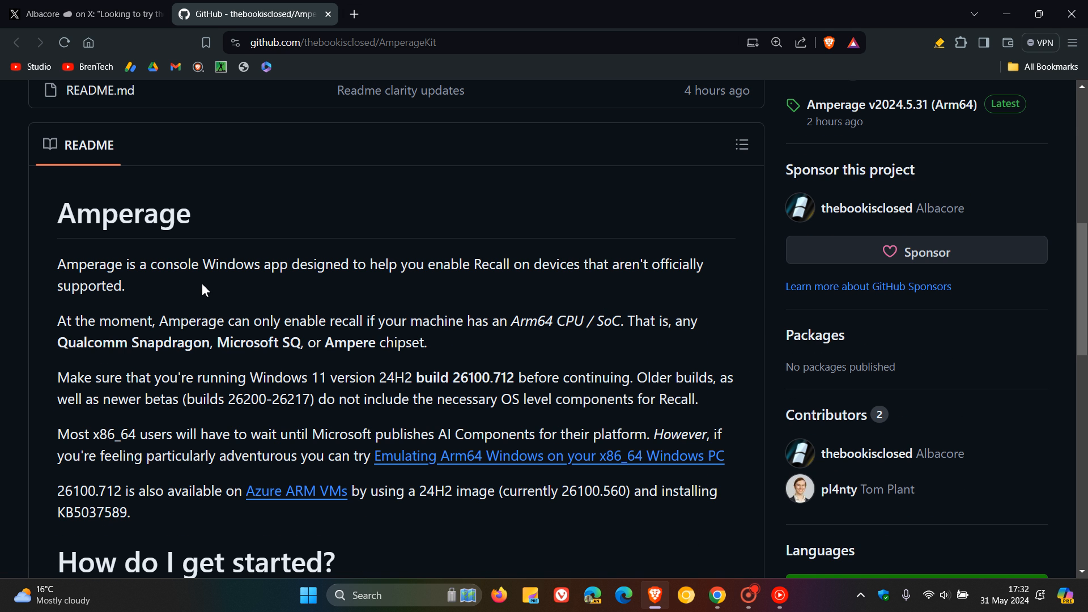
pyautogui.moveTo(468, 292)
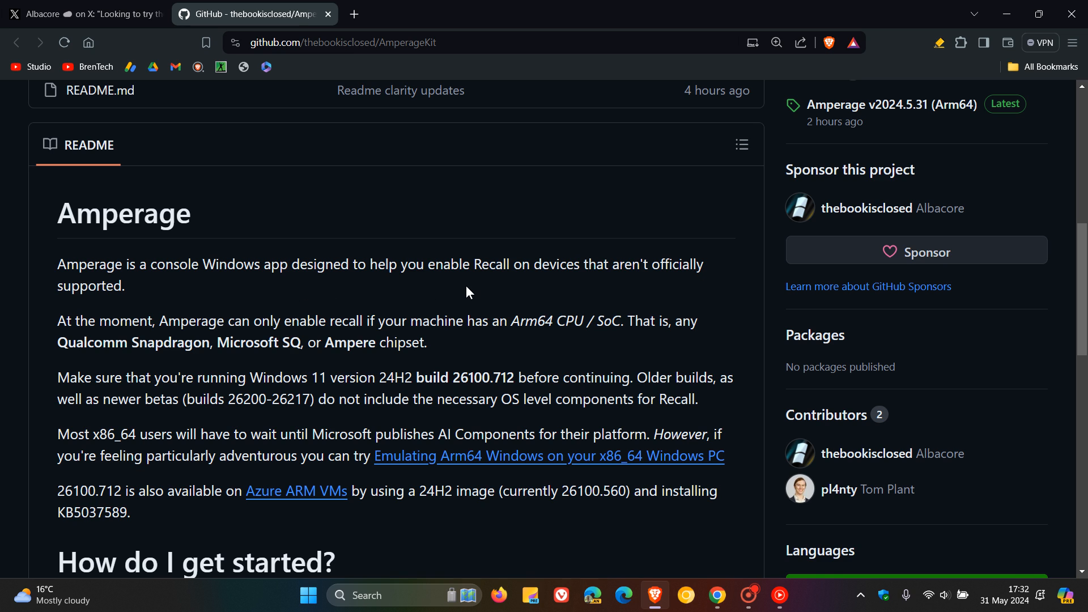
pyautogui.moveTo(707, 288)
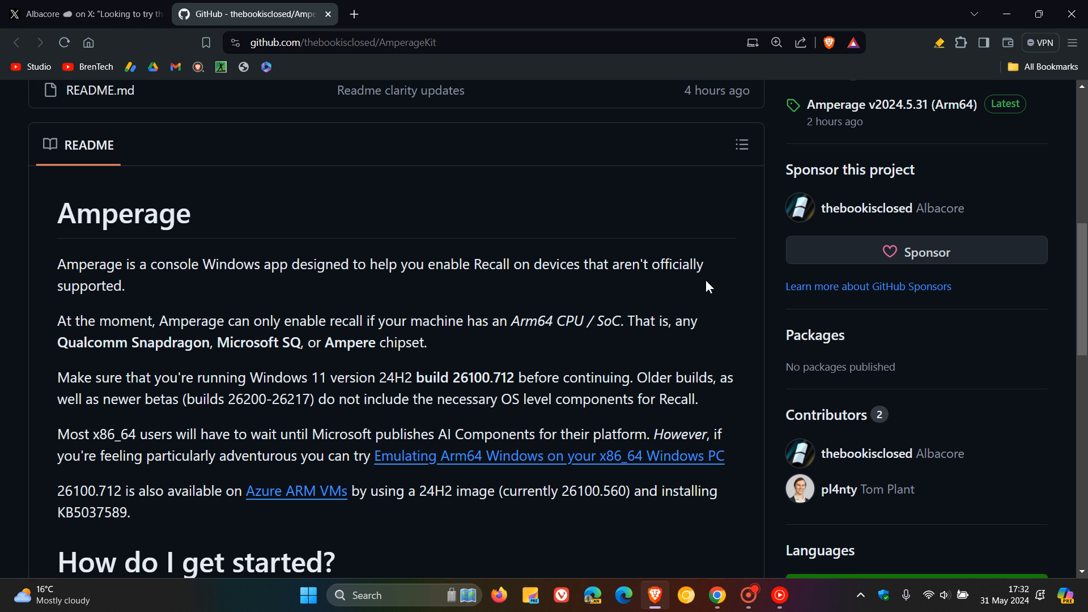
pyautogui.scroll(-3)
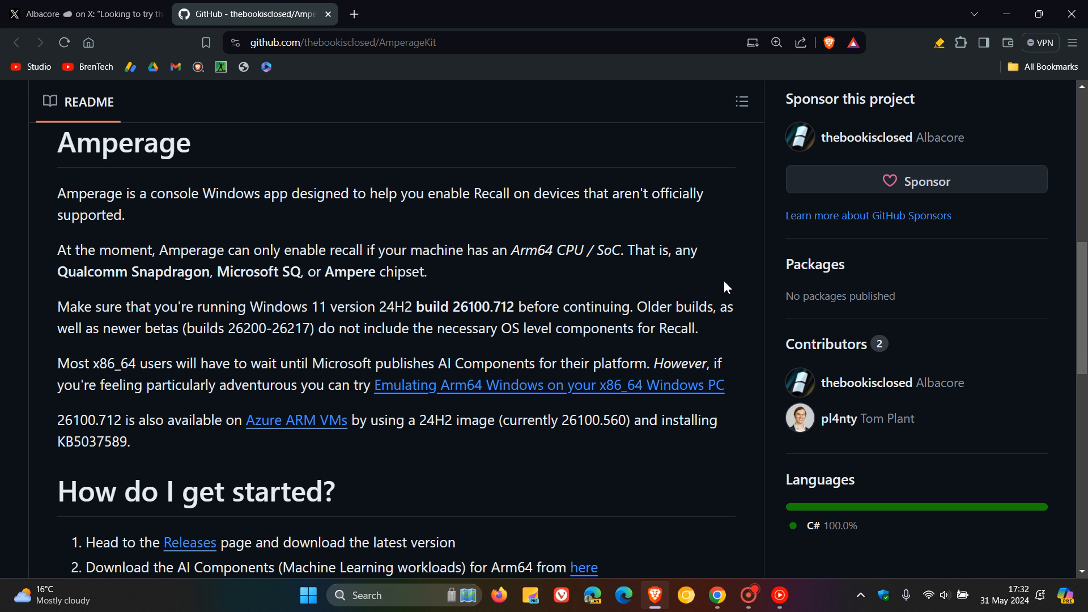
pyautogui.moveTo(716, 245)
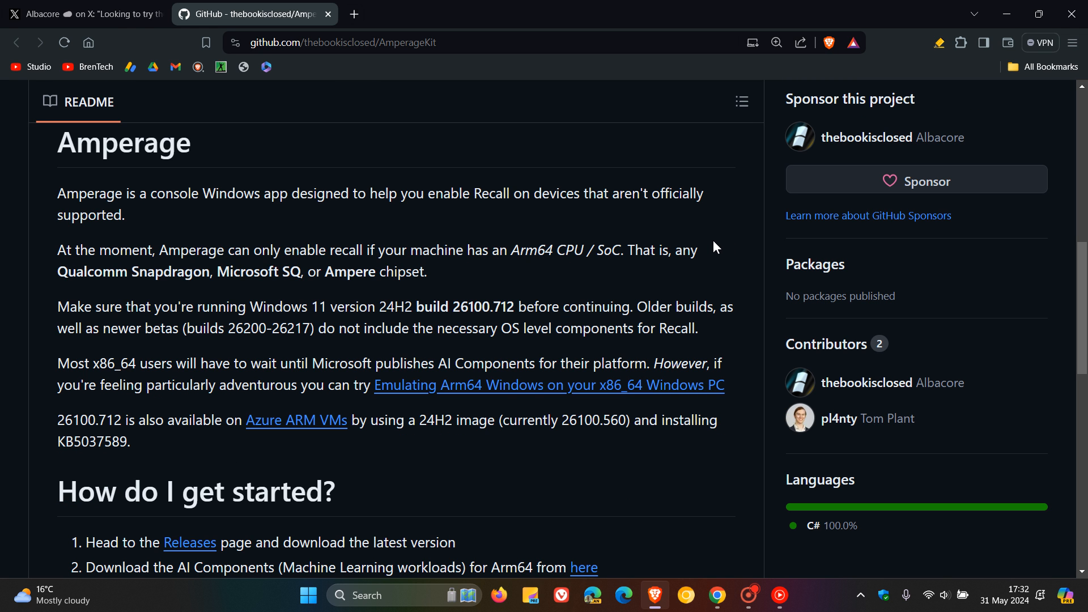
pyautogui.moveTo(584, 291)
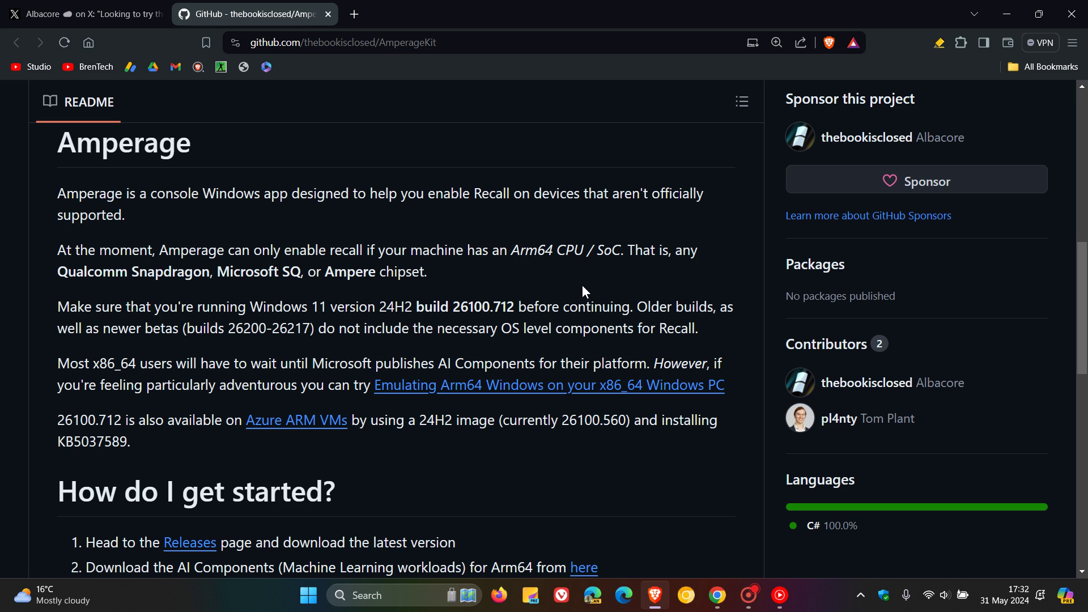
pyautogui.moveTo(331, 245)
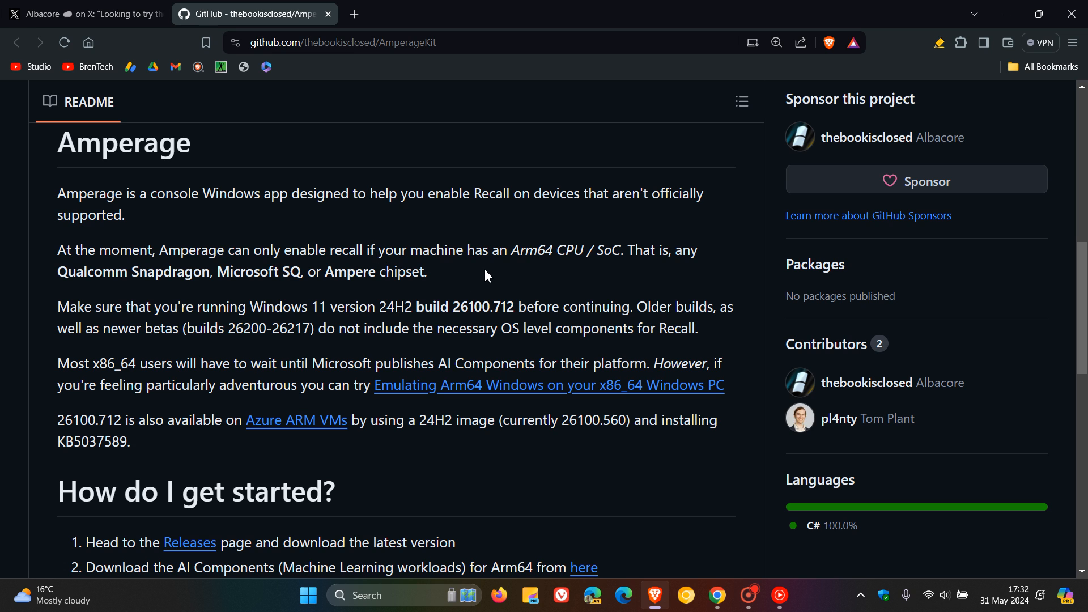
# Highlight the README sentence listing supported Arm chipsets, then clear it
pyautogui.doubleClick(643, 250)
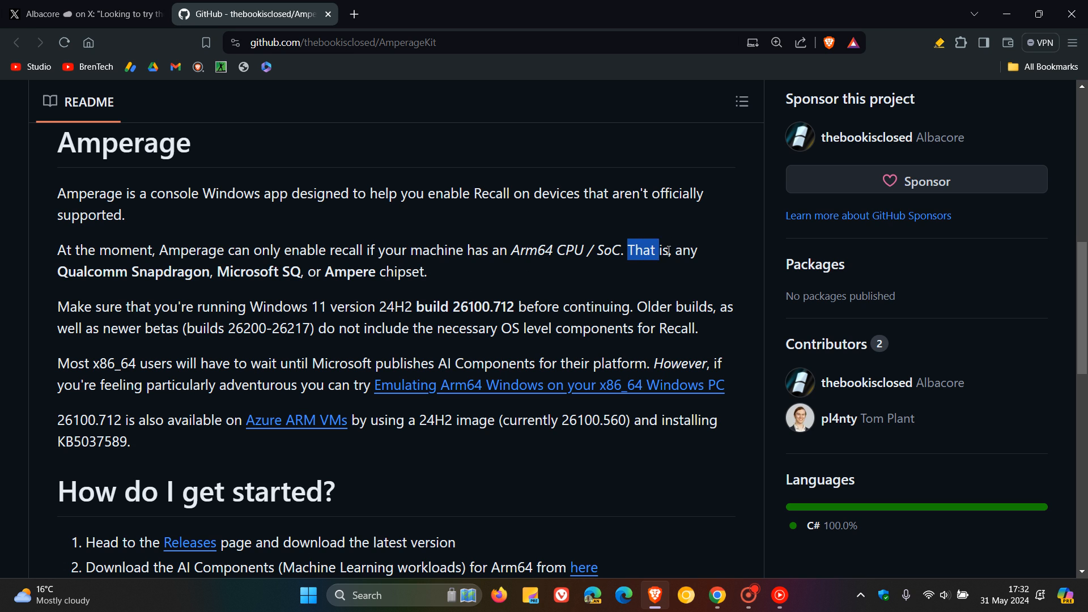
pyautogui.moveTo(628, 250); pyautogui.dragTo(426, 271)
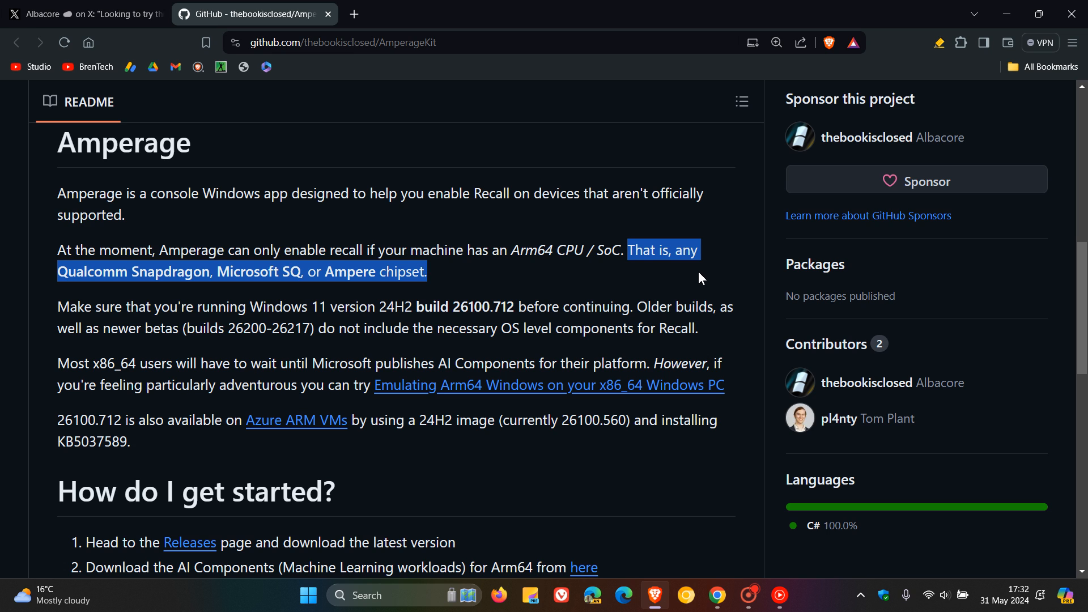
pyautogui.click(700, 279)
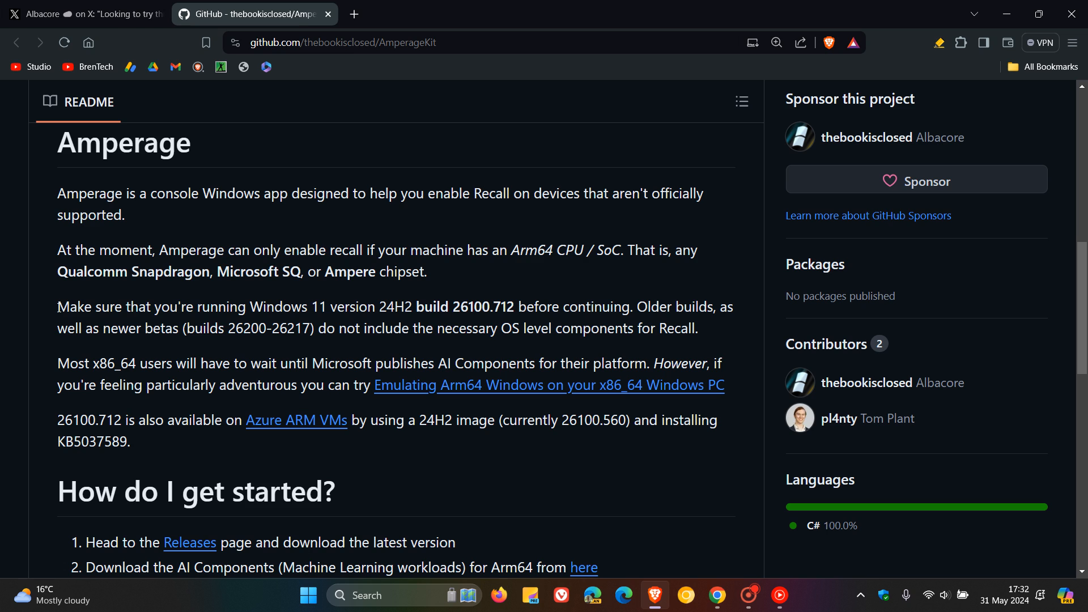
# Highlight the sentence requiring Windows 11 24H2 build 26100.712
pyautogui.moveTo(57, 306); pyautogui.dragTo(236, 307)
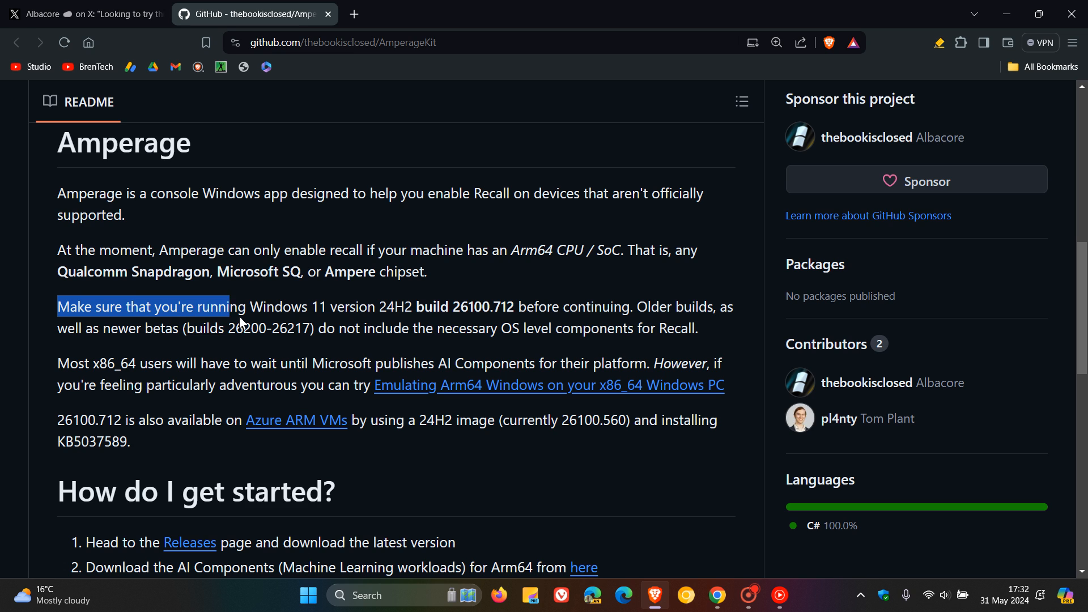
pyautogui.moveTo(239, 307); pyautogui.dragTo(445, 306)
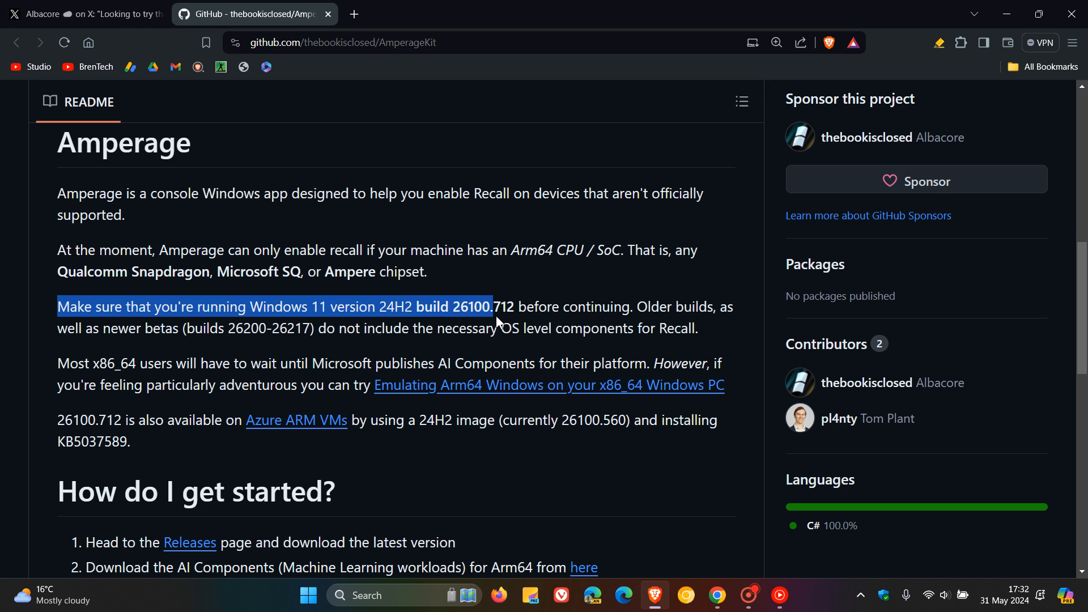
pyautogui.moveTo(489, 306); pyautogui.dragTo(631, 328)
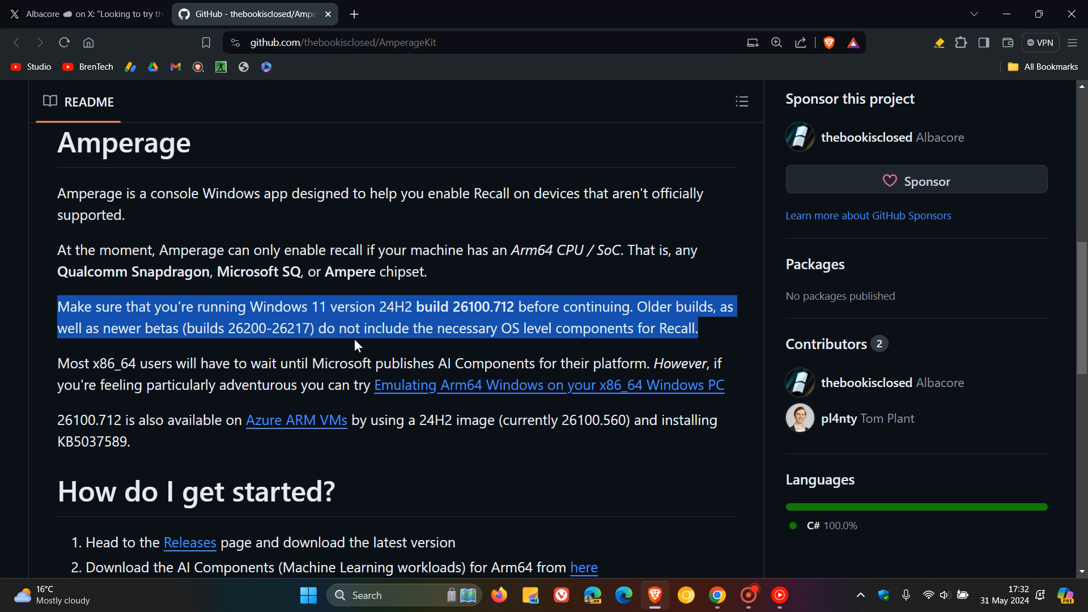
pyautogui.moveTo(242, 357)
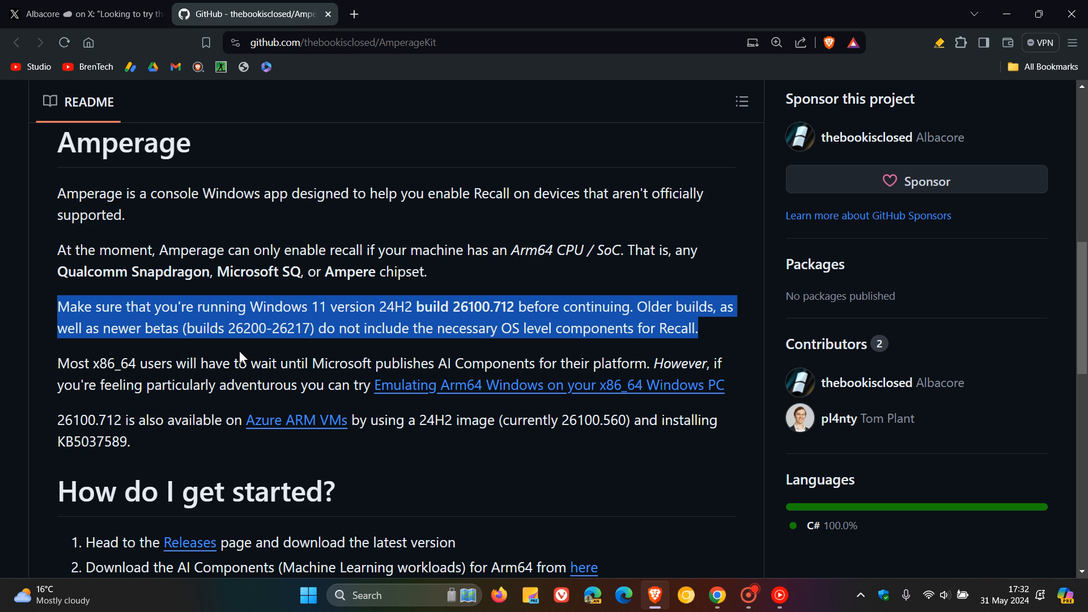
pyautogui.moveTo(285, 354)
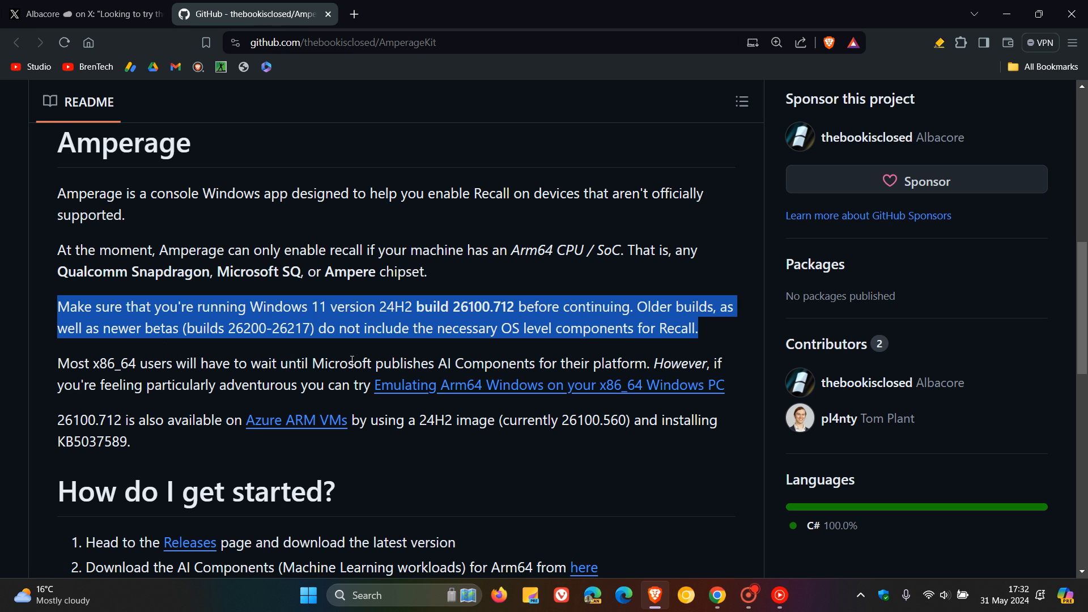
pyautogui.moveTo(518, 359)
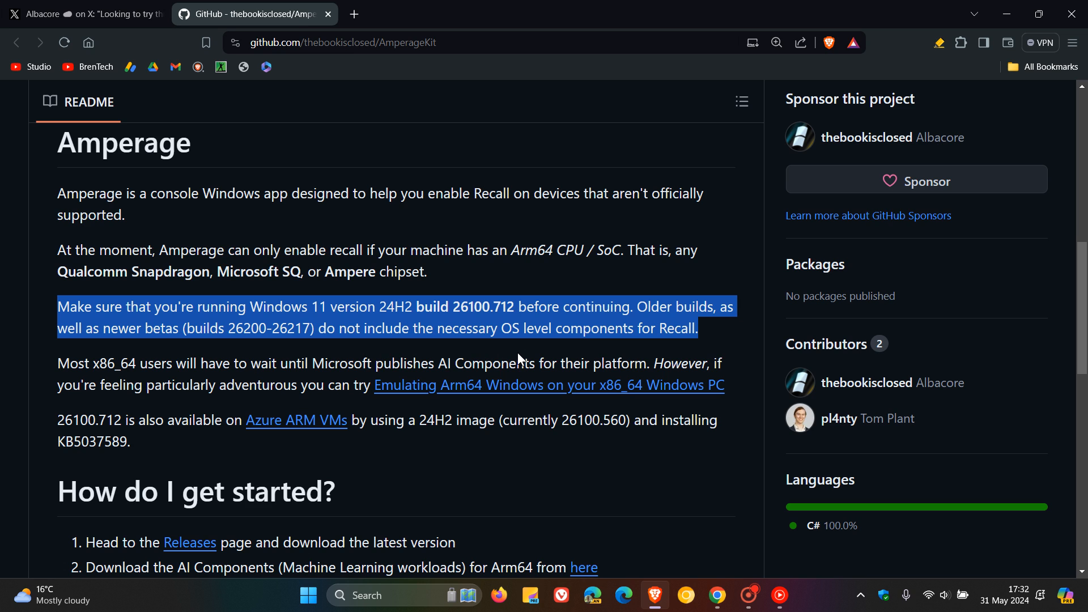
pyautogui.moveTo(738, 345)
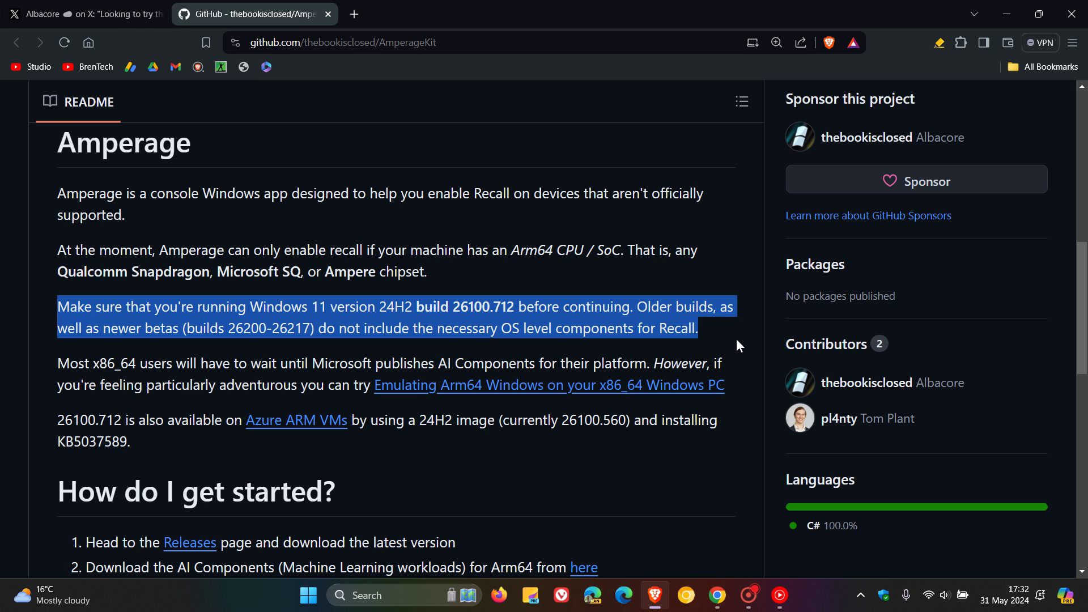
# Highlight the sentence telling x86_64 users to wait, then clear the highlight
pyautogui.click(64, 364)
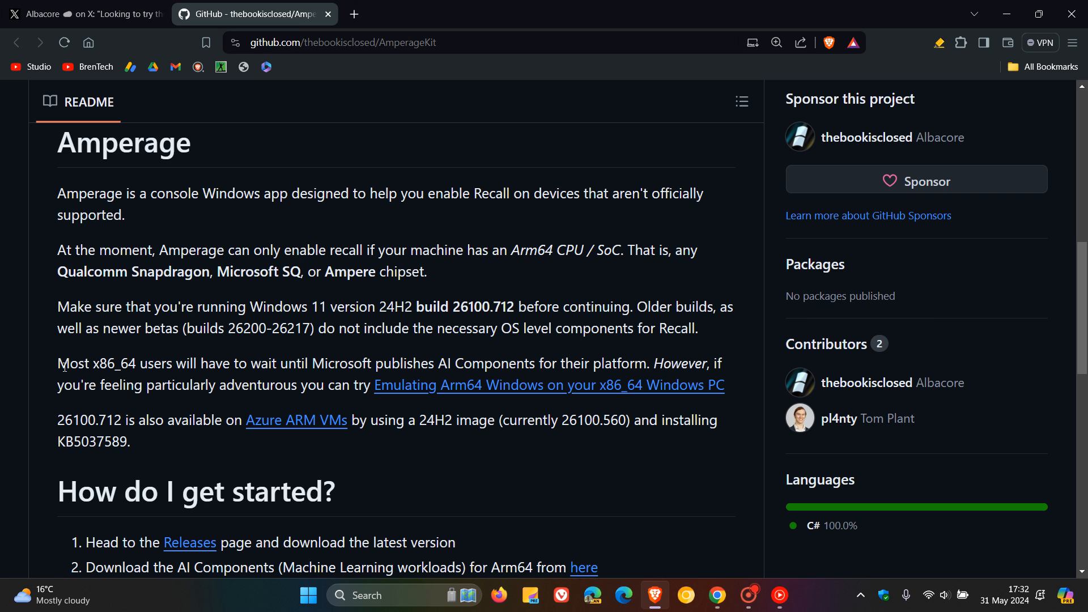
pyautogui.doubleClick(79, 363)
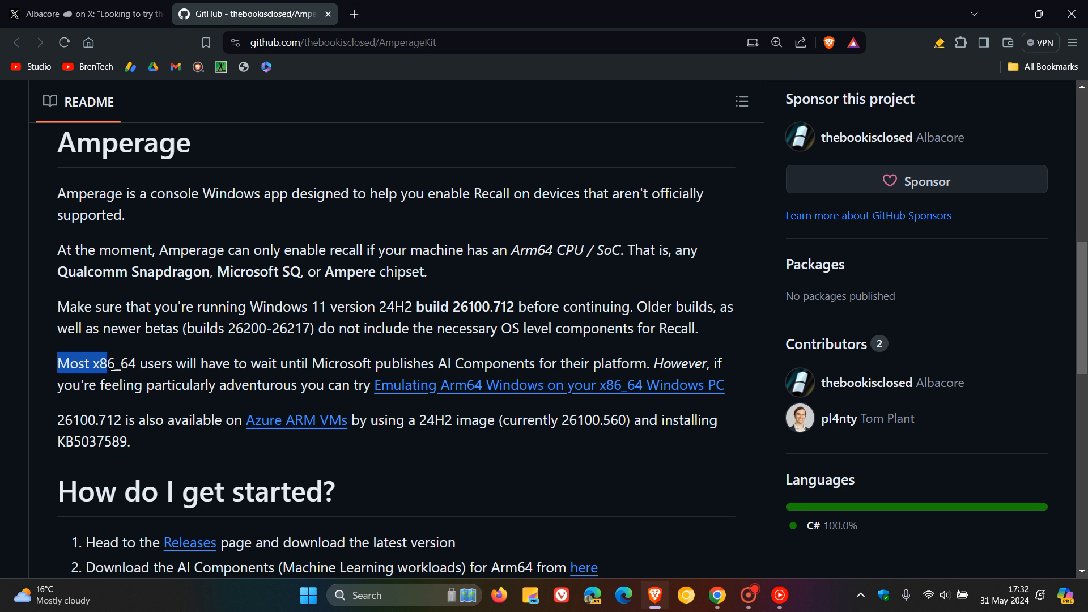
pyautogui.moveTo(94, 363); pyautogui.dragTo(262, 362)
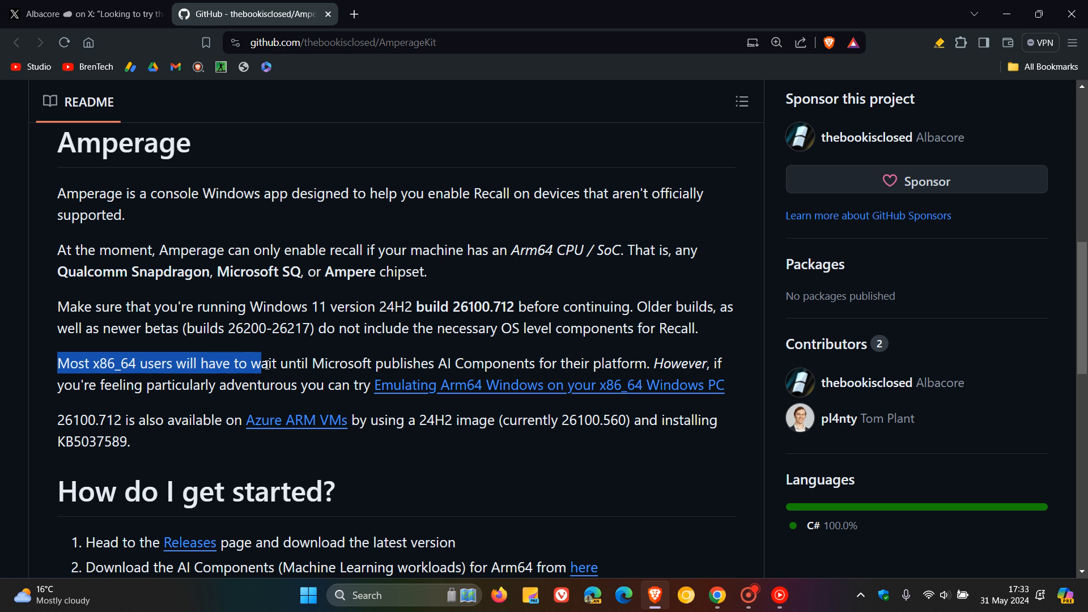
pyautogui.moveTo(262, 363); pyautogui.dragTo(517, 362)
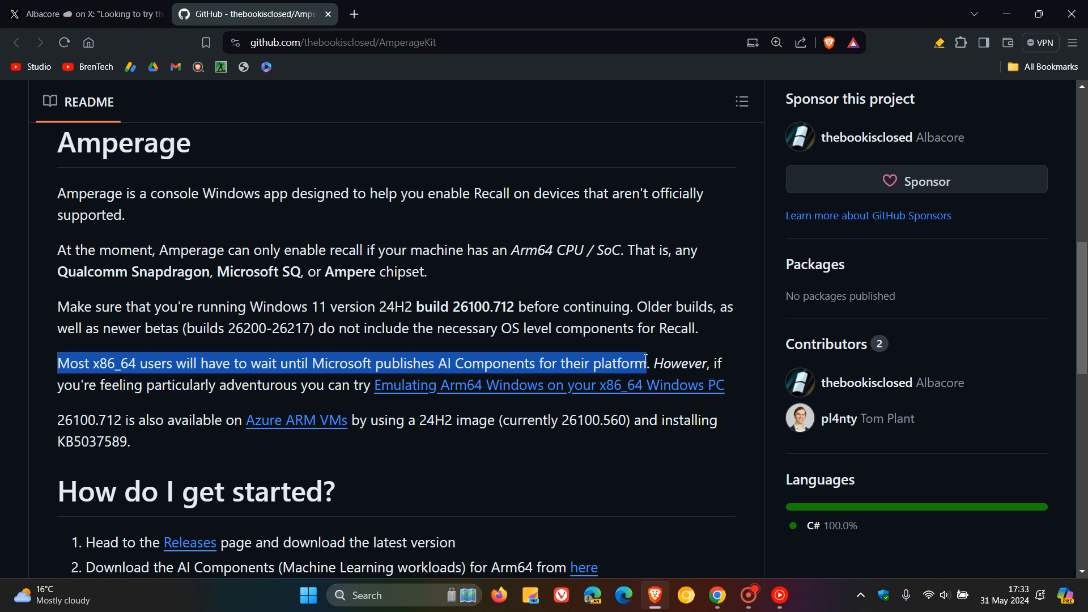
pyautogui.click(729, 340)
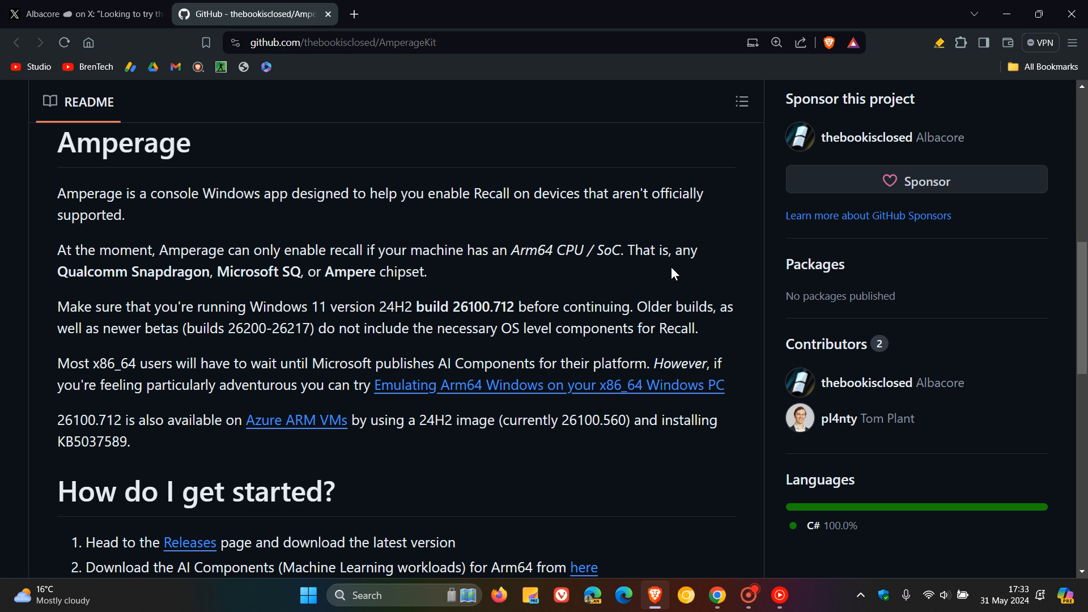
pyautogui.moveTo(142, 302)
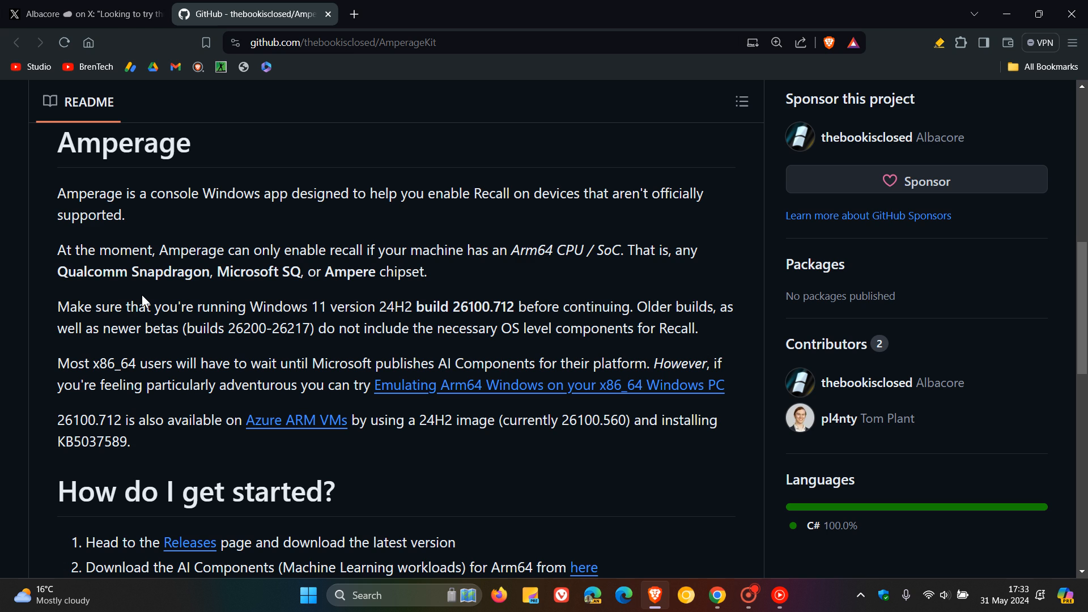
pyautogui.moveTo(268, 299)
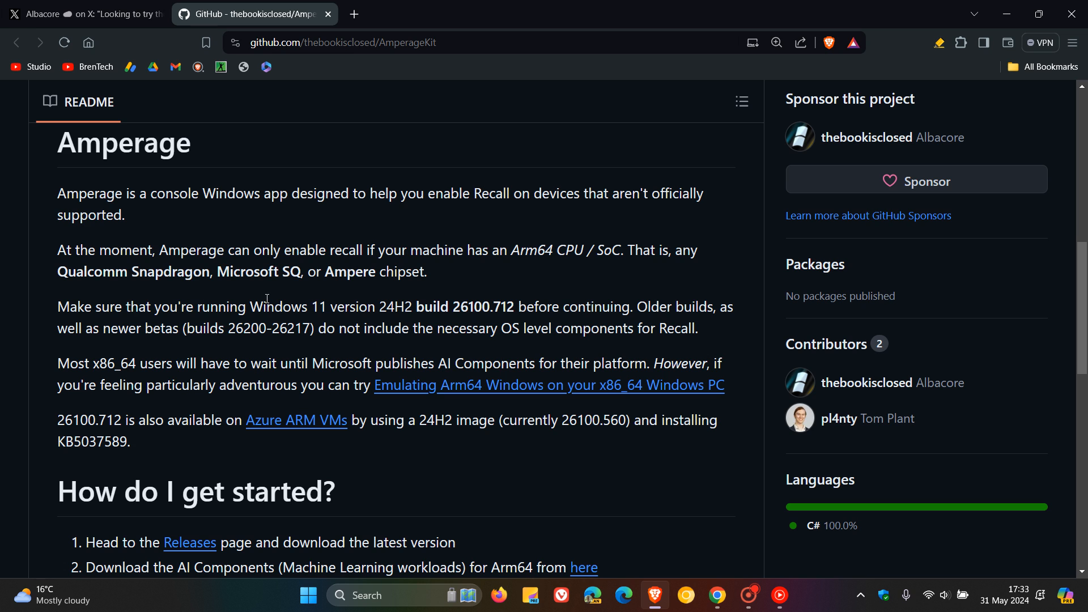
pyautogui.moveTo(521, 297)
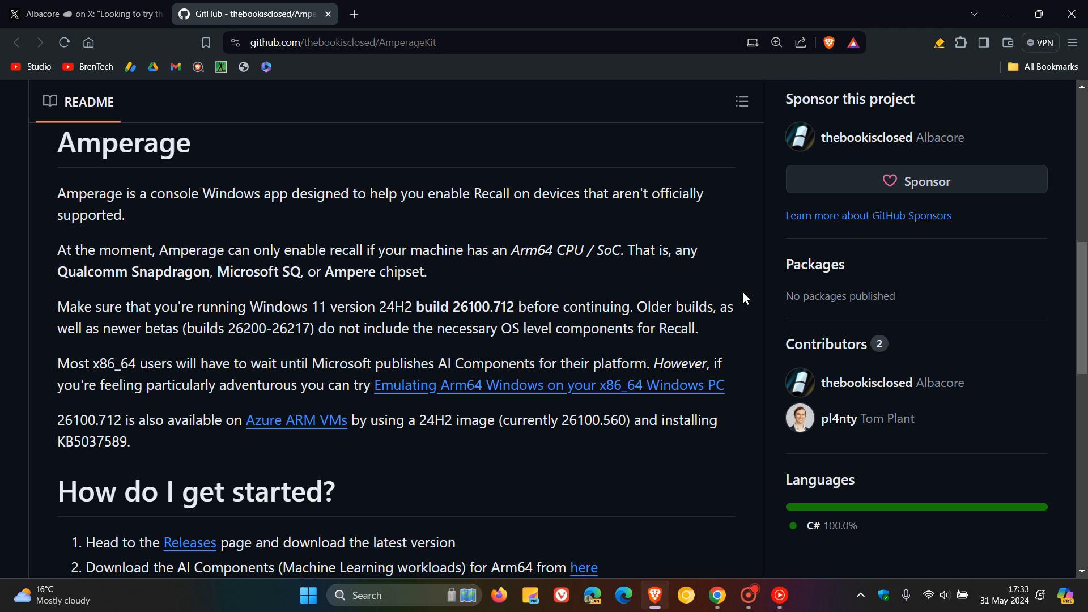
# Read down through the install steps to the README end, then return to the X post
pyautogui.scroll(-3)
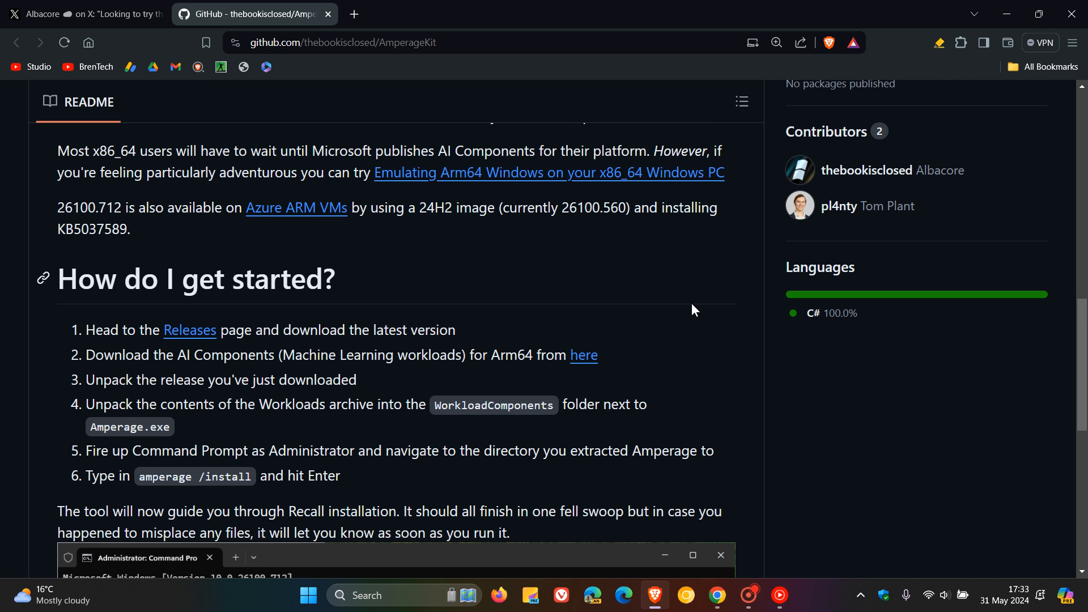
pyautogui.scroll(-3)
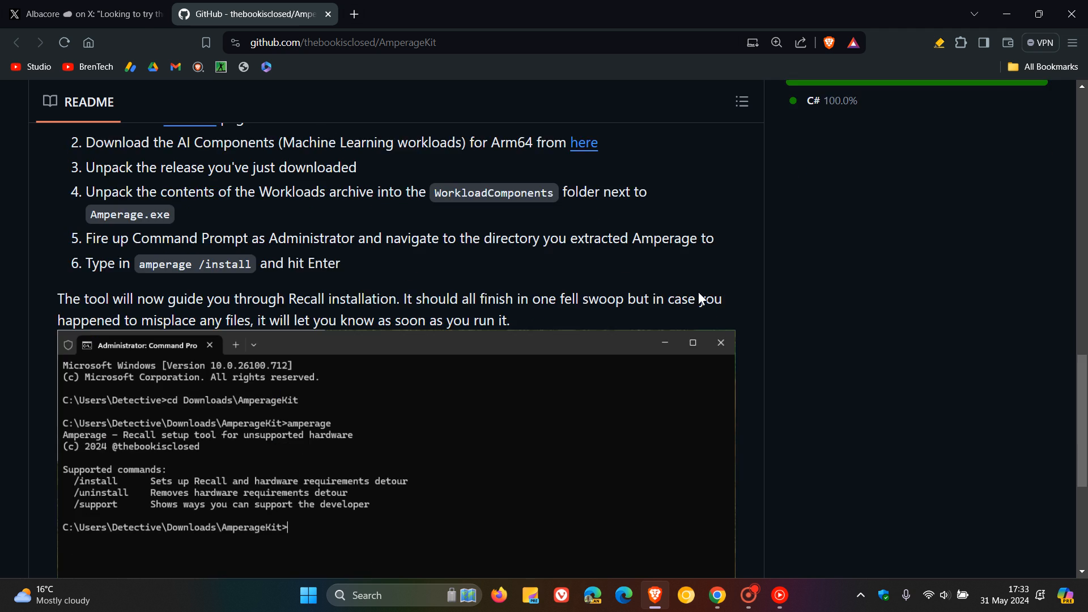
pyautogui.scroll(-3)
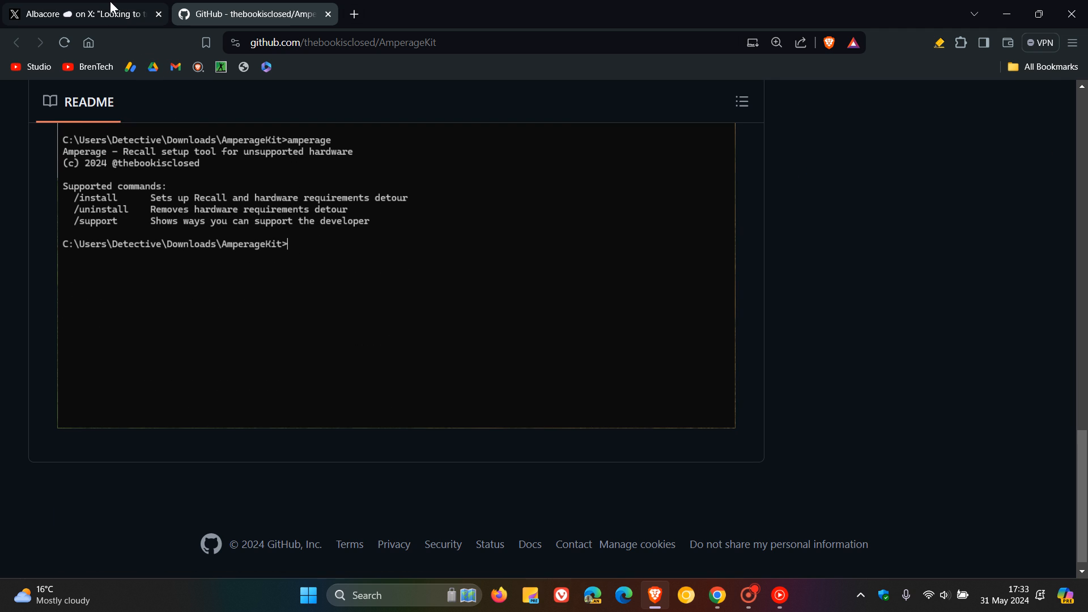
pyautogui.click(79, 14)
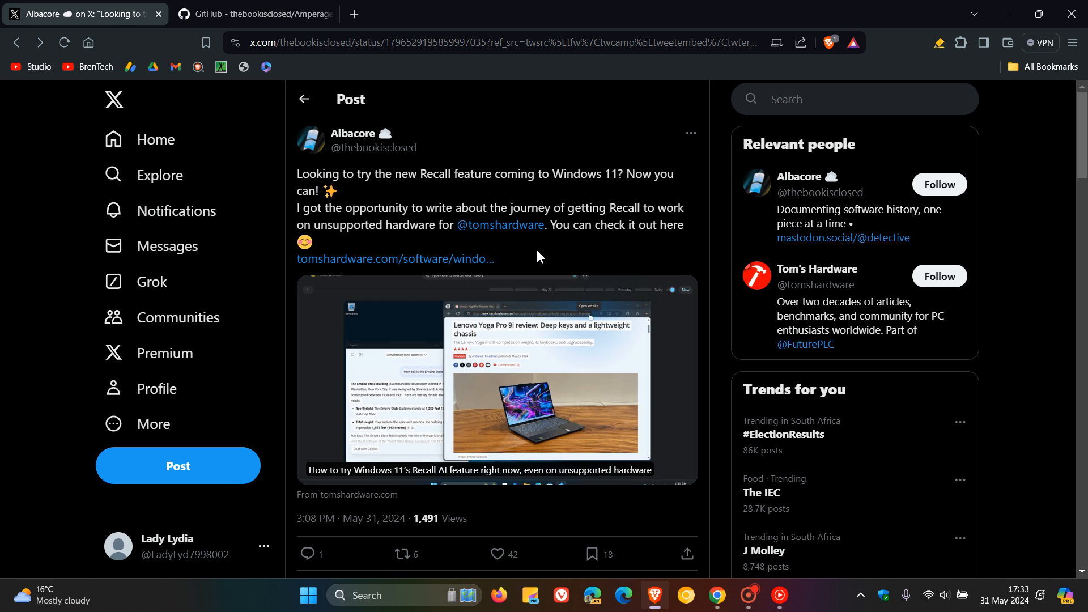
pyautogui.moveTo(819, 66)
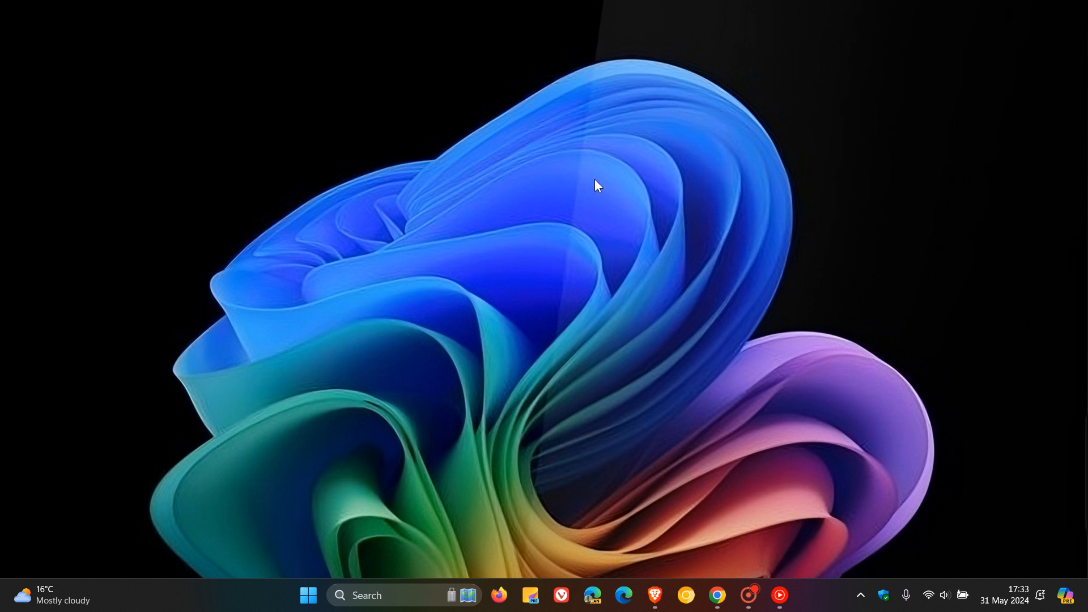
pyautogui.moveTo(734, 186)
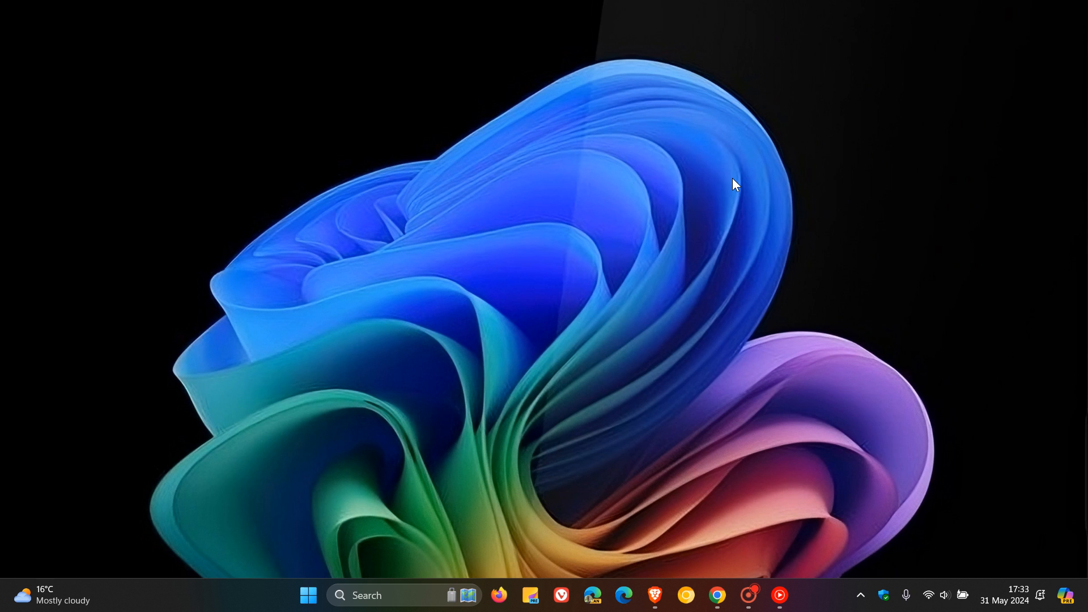
pyautogui.moveTo(667, 185)
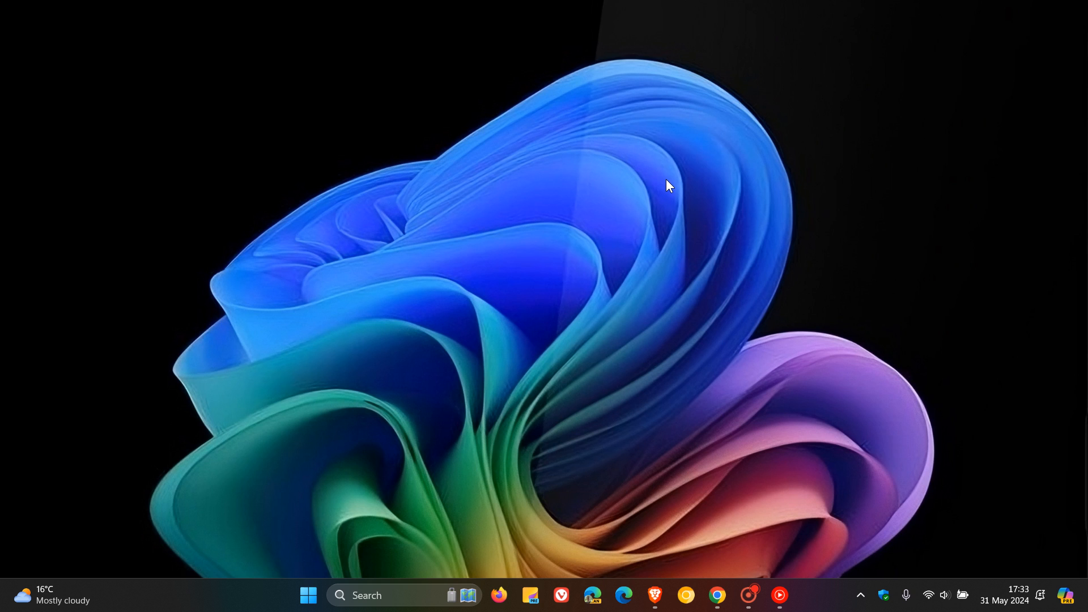